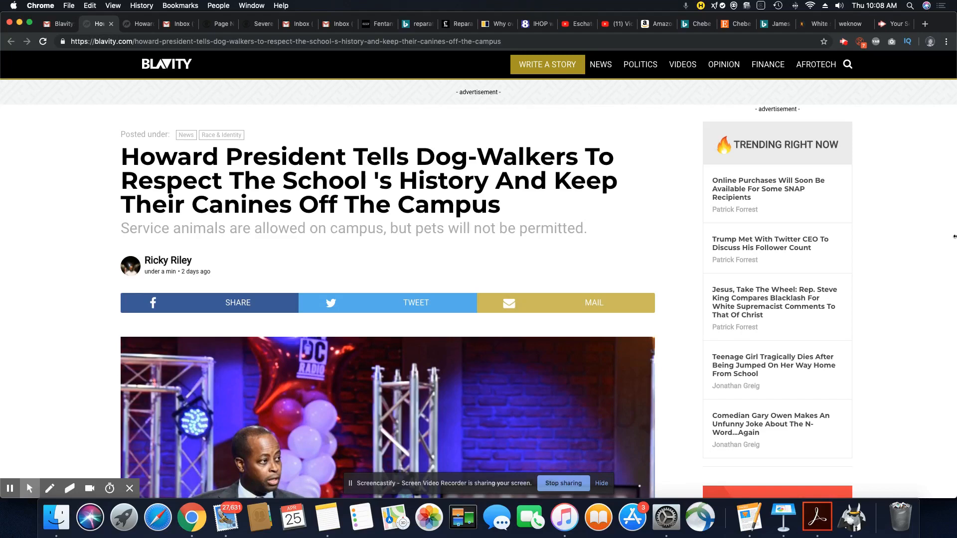
scroll(down, 3)
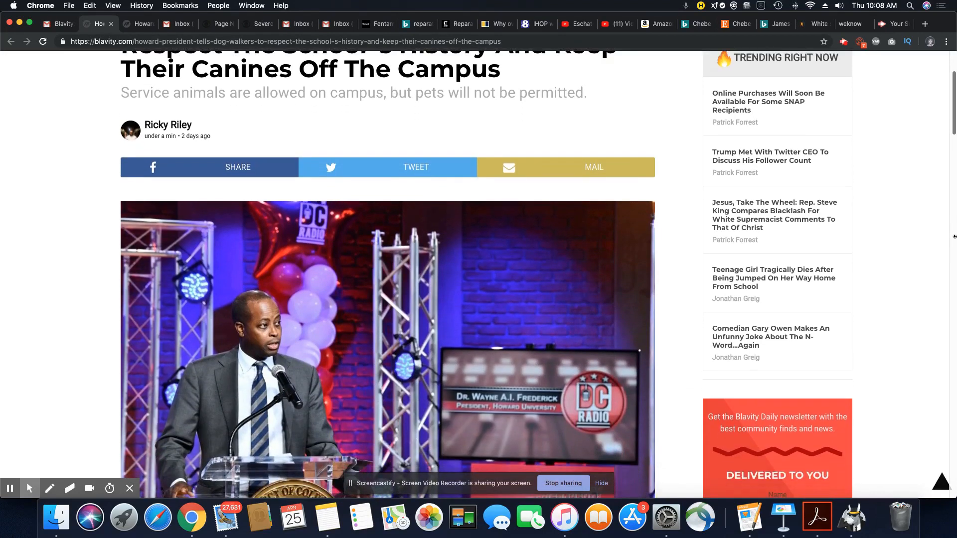
scroll(down, 3)
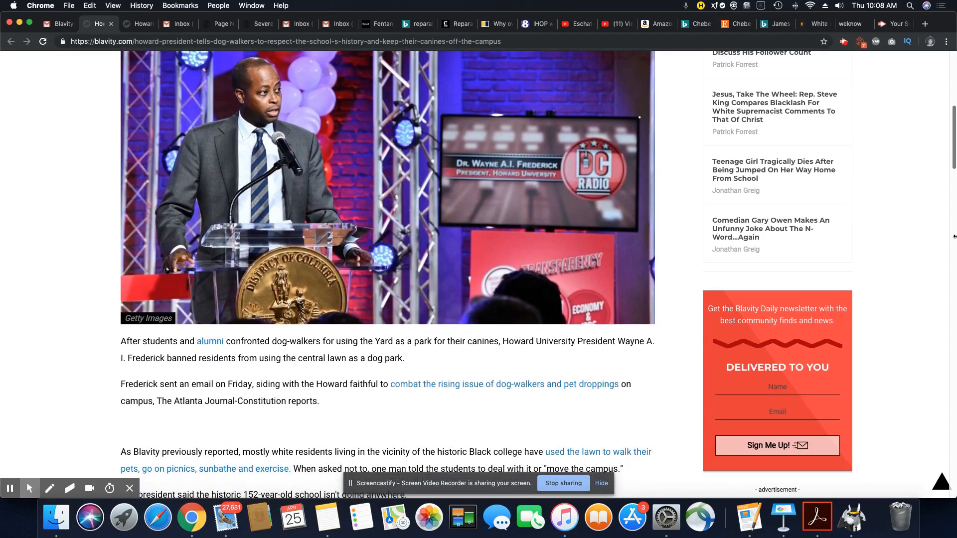
scroll(down, 3)
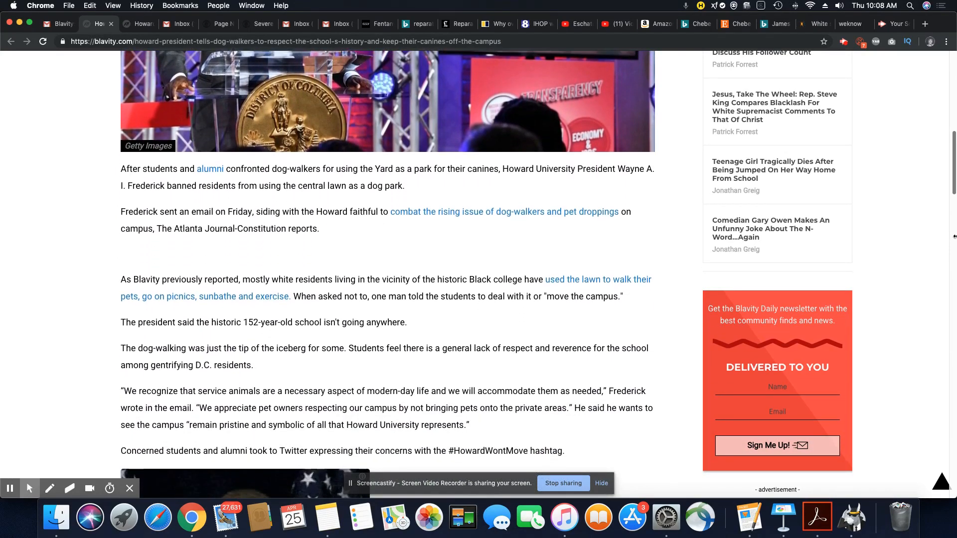
scroll(down, 3)
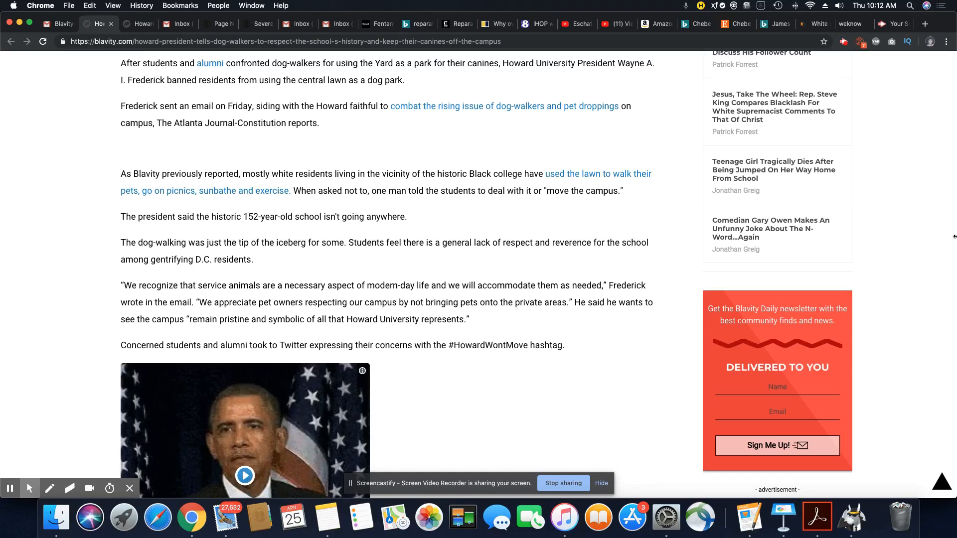
mouse_move(927, 244)
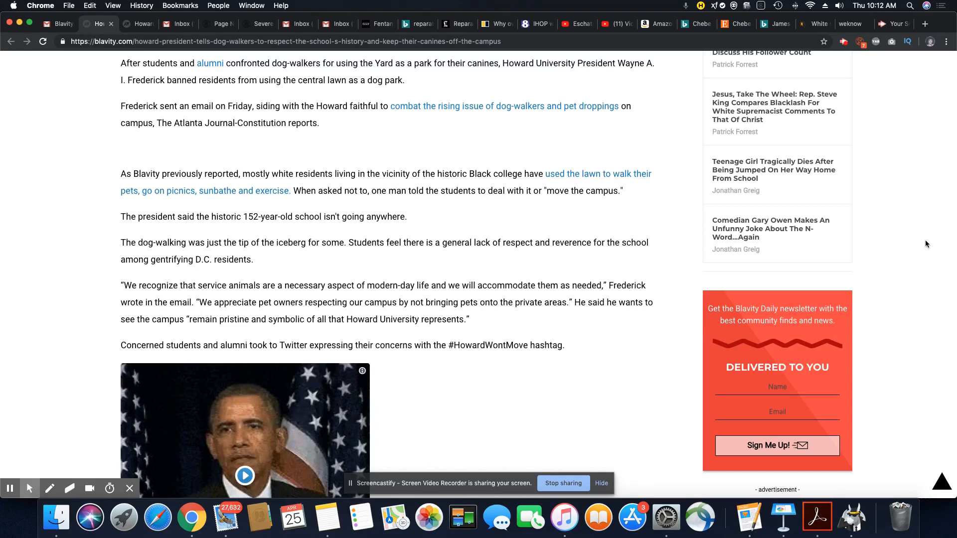
scroll(down, 3)
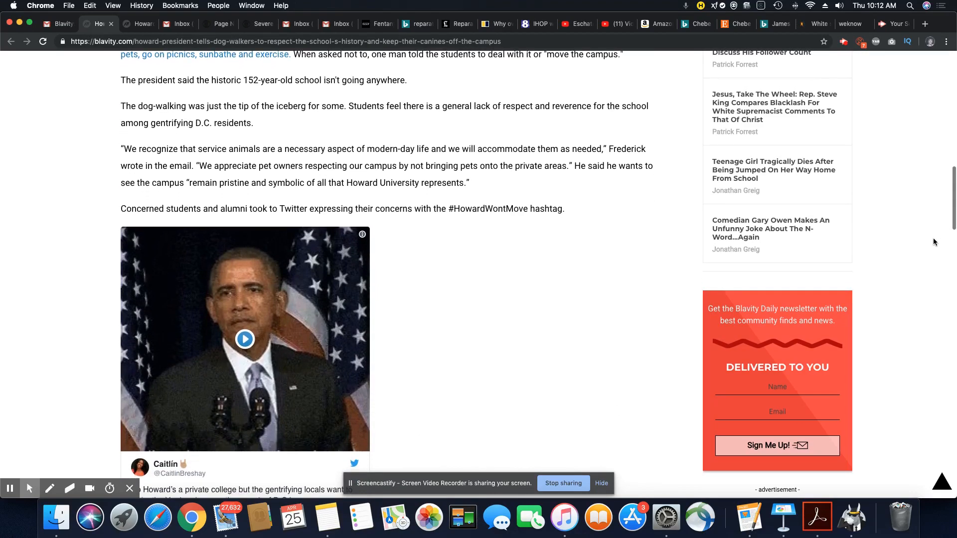
scroll(down, 3)
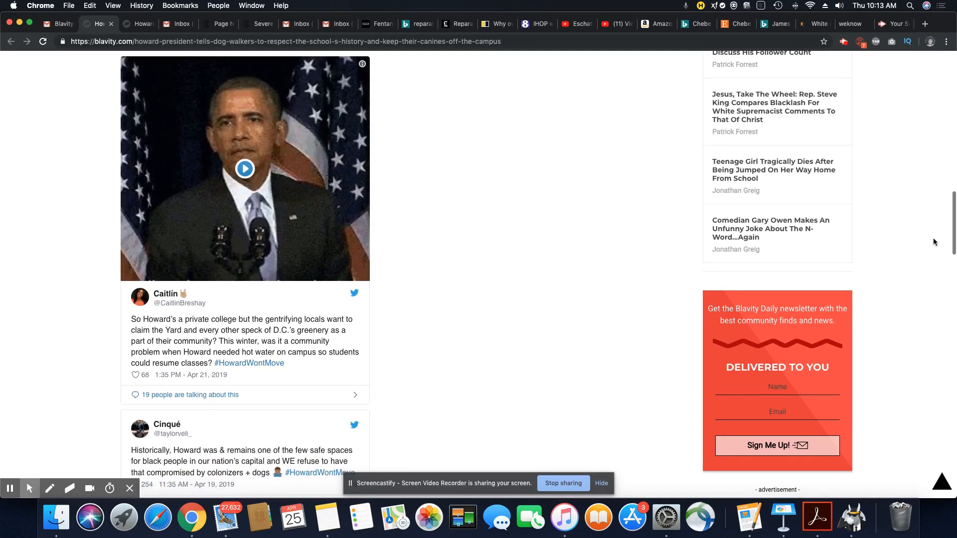
scroll(down, 3)
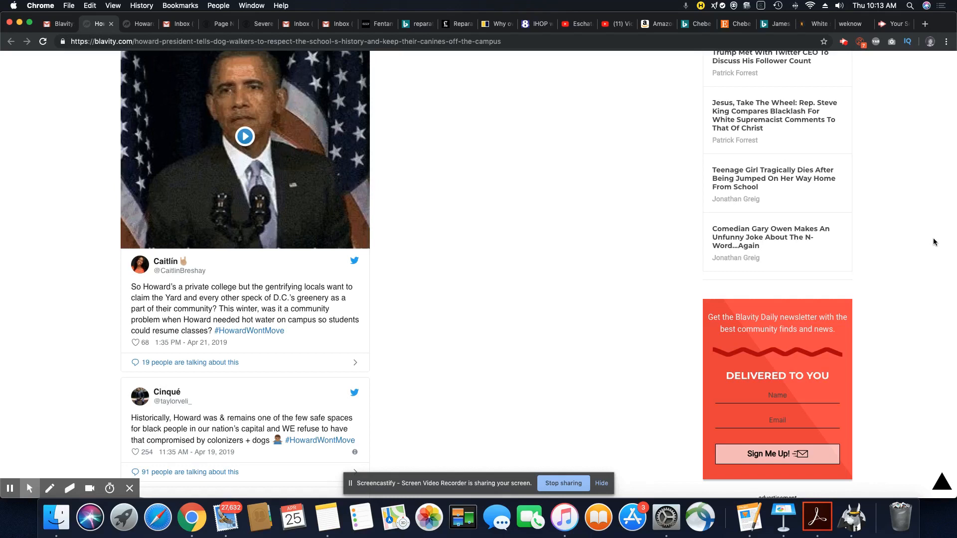
scroll(down, 3)
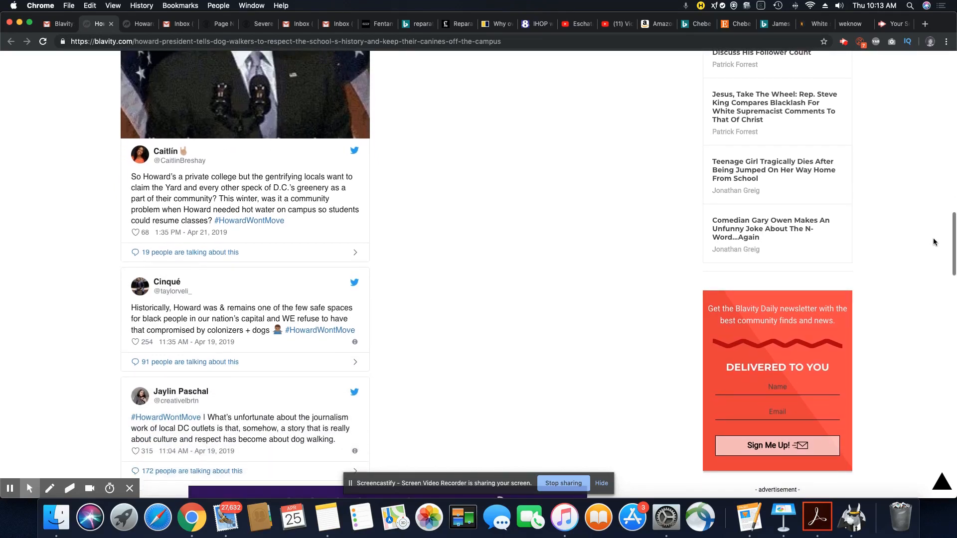
scroll(down, 3)
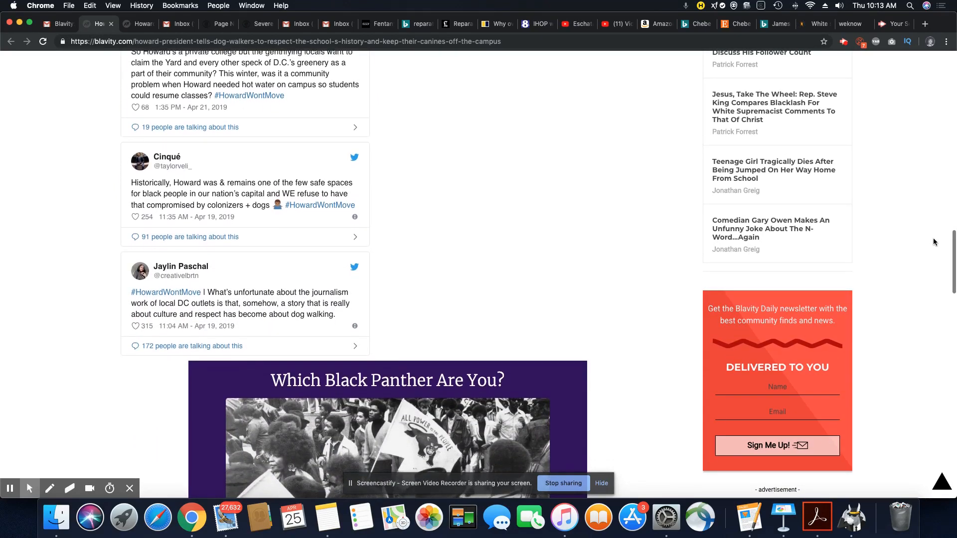
scroll(down, 3)
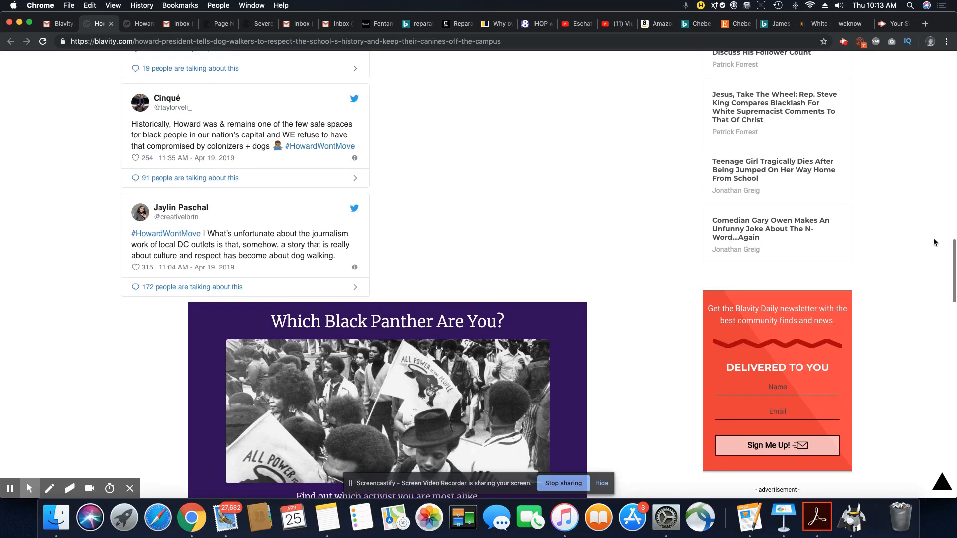
scroll(down, 3)
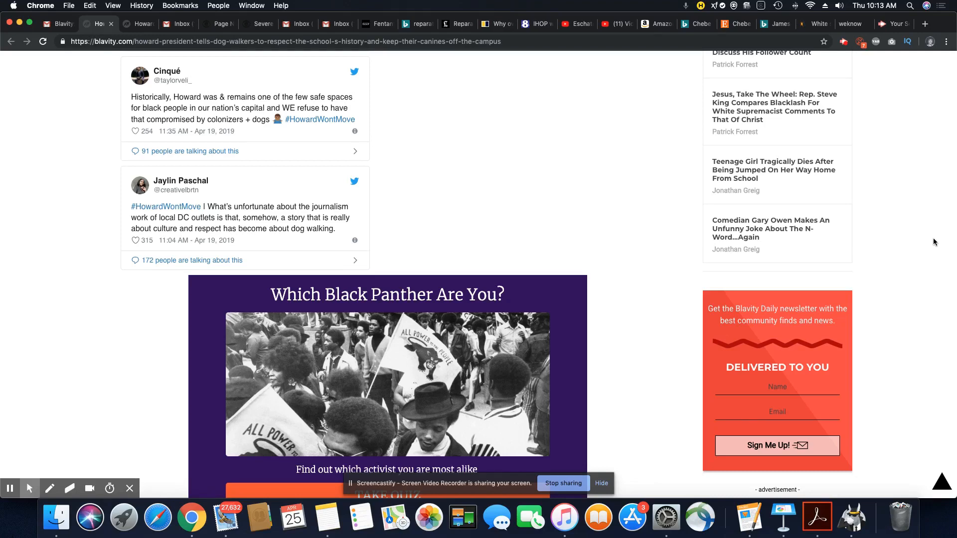
scroll(down, 3)
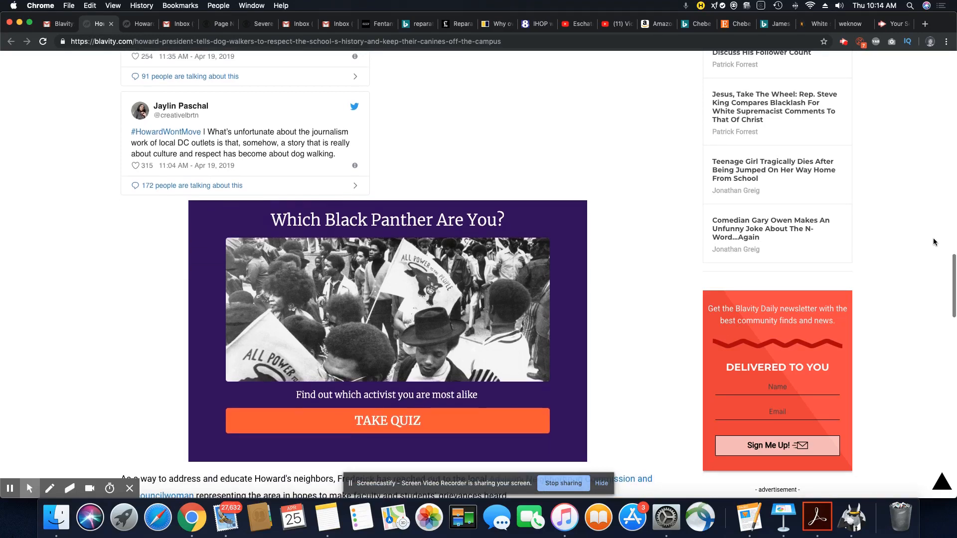
scroll(down, 3)
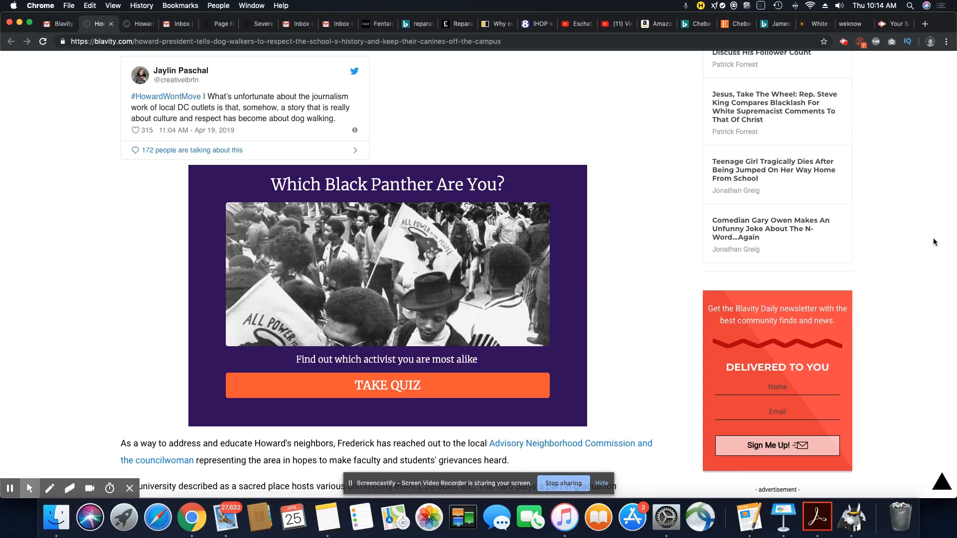
scroll(down, 3)
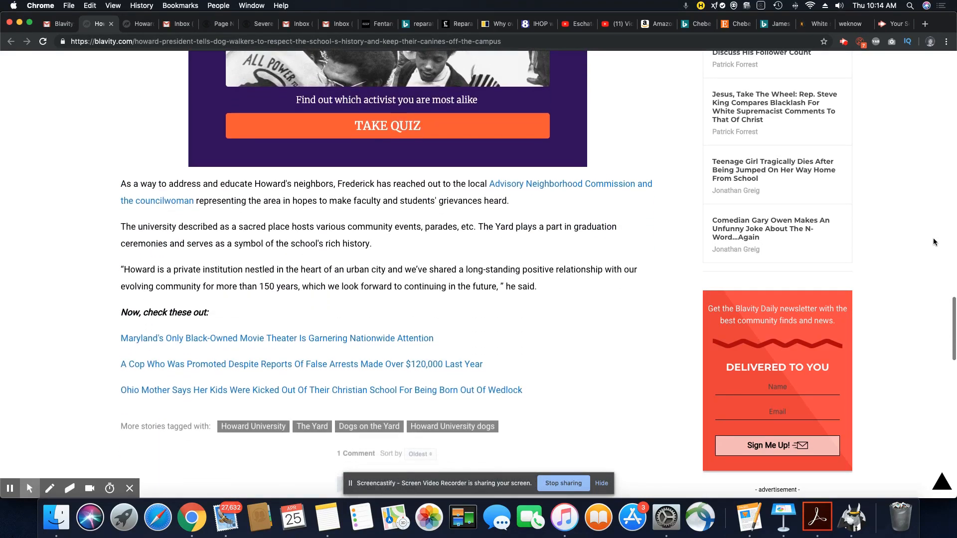
scroll(down, 3)
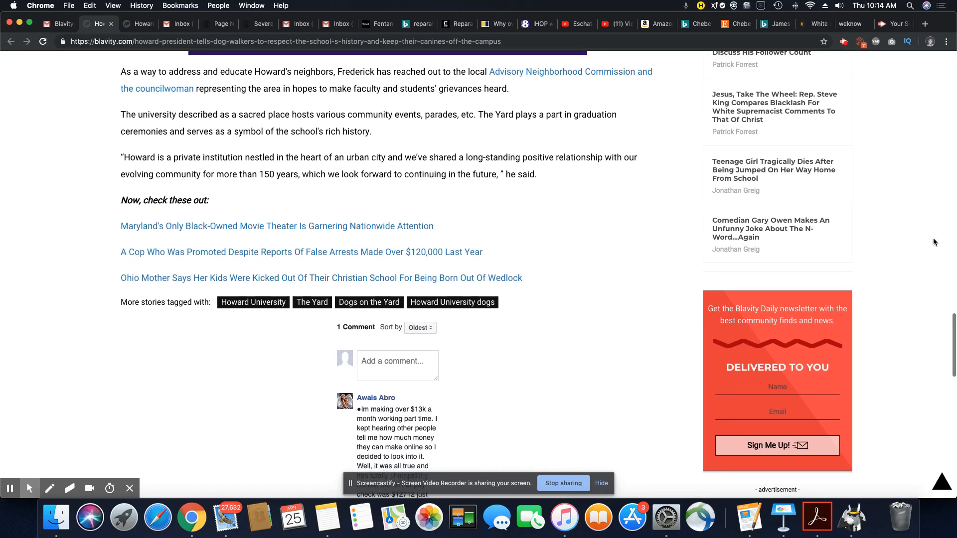
scroll(down, 3)
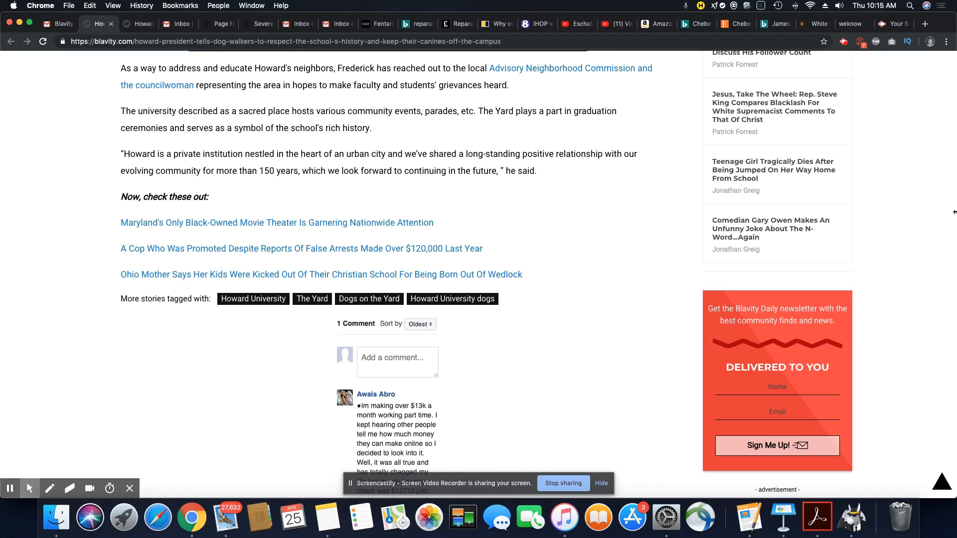
scroll(up, 3)
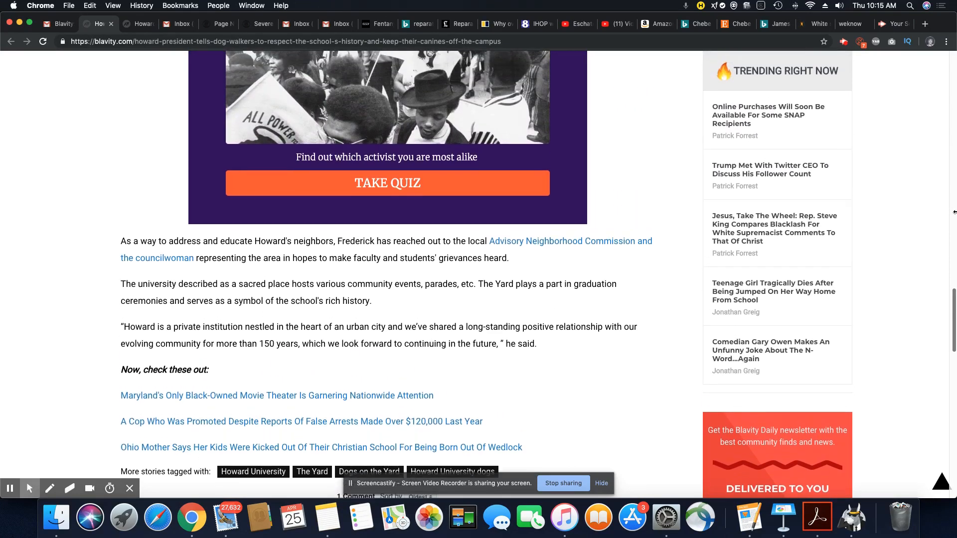
scroll(up, 3)
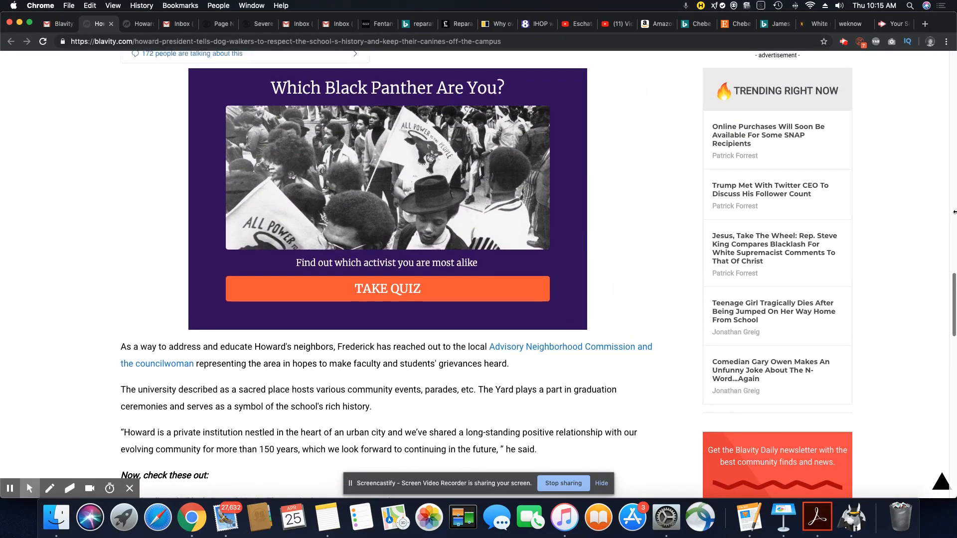
scroll(up, 3)
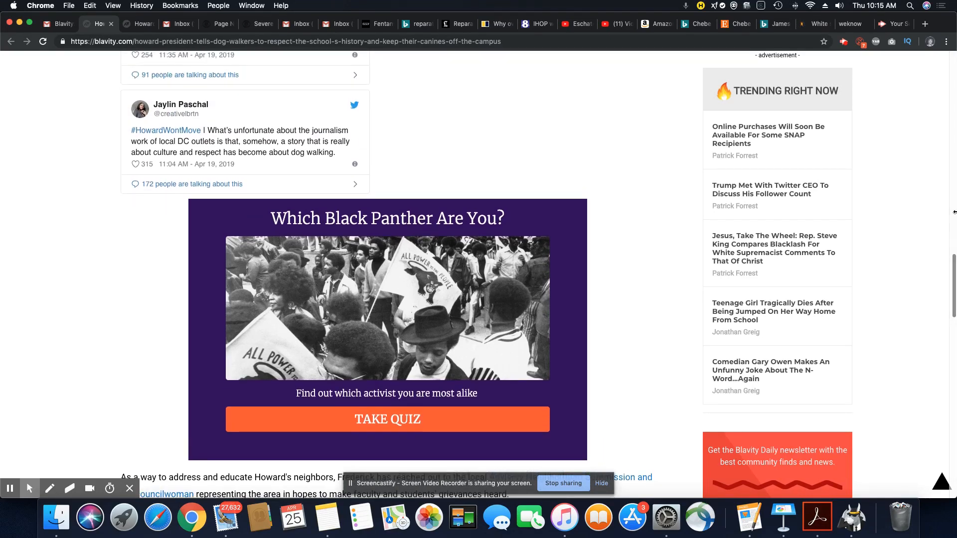
scroll(up, 3)
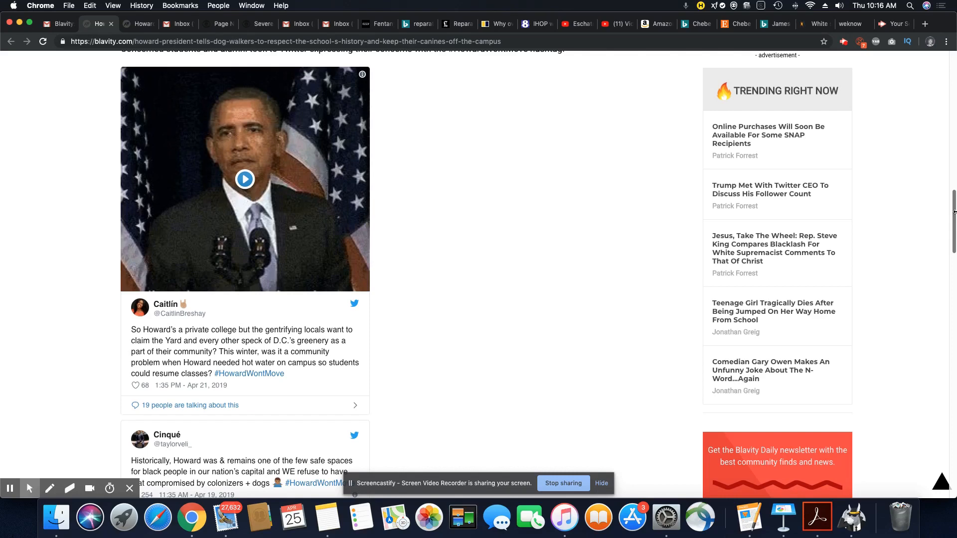
scroll(up, 3)
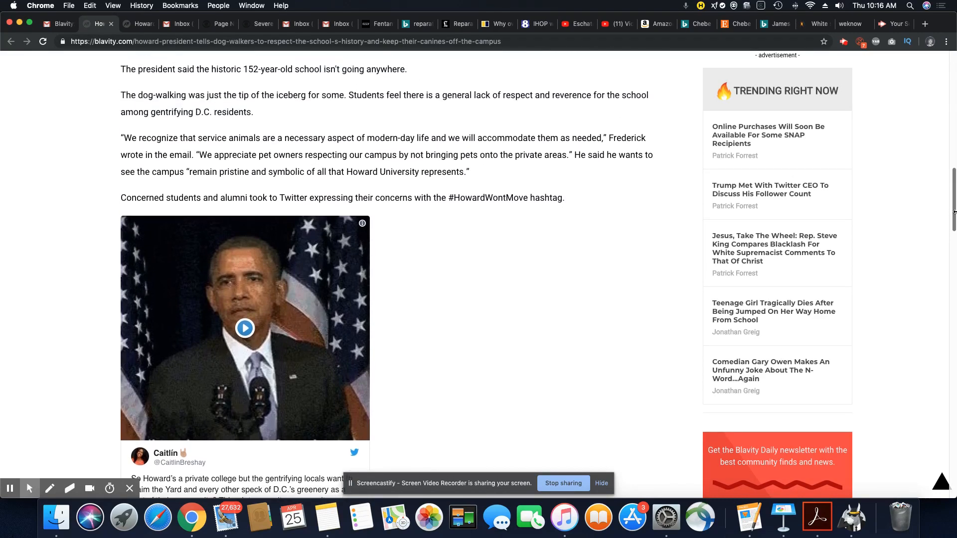
scroll(up, 3)
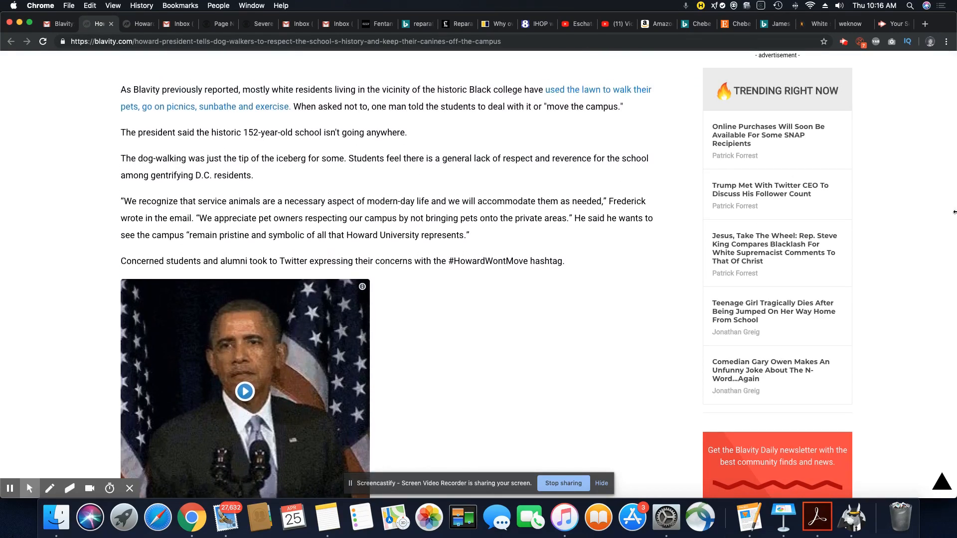
scroll(up, 3)
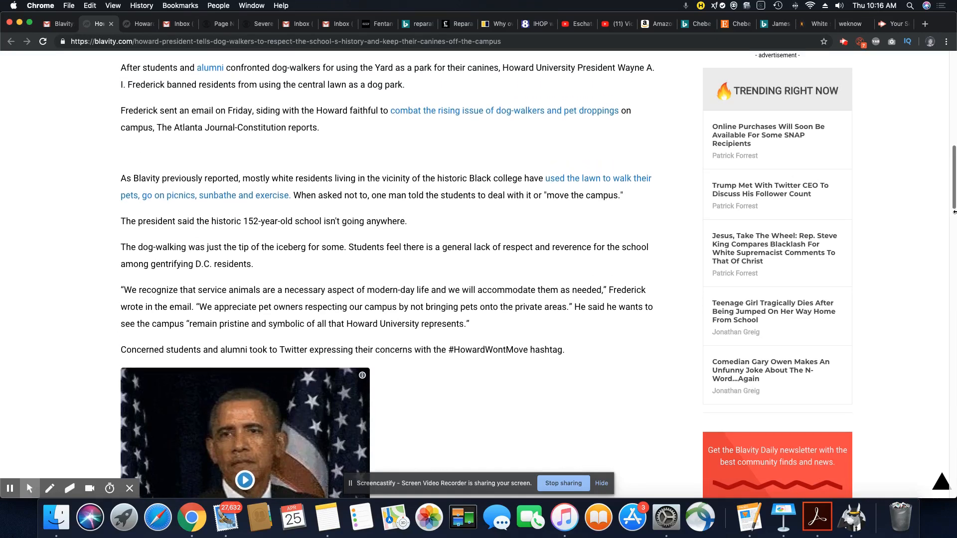
scroll(up, 3)
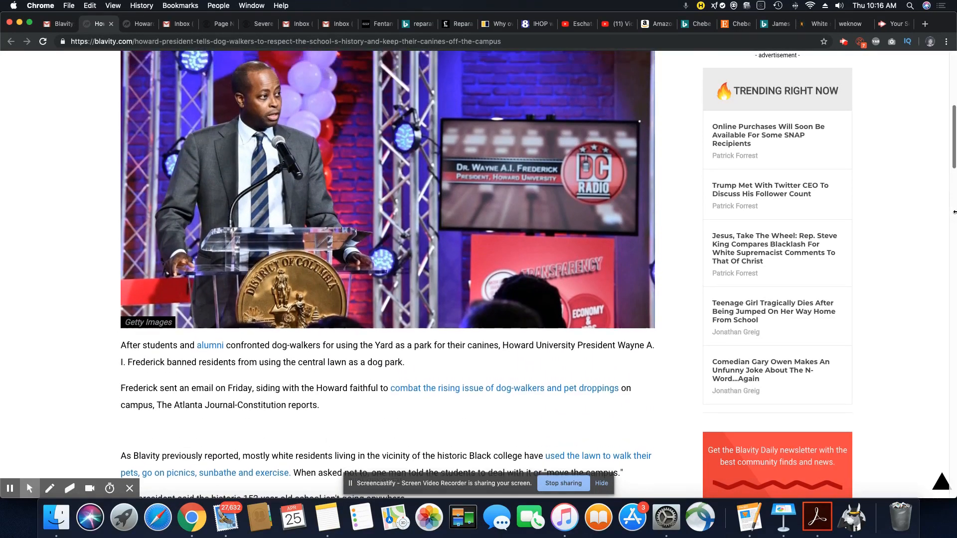
scroll(up, 3)
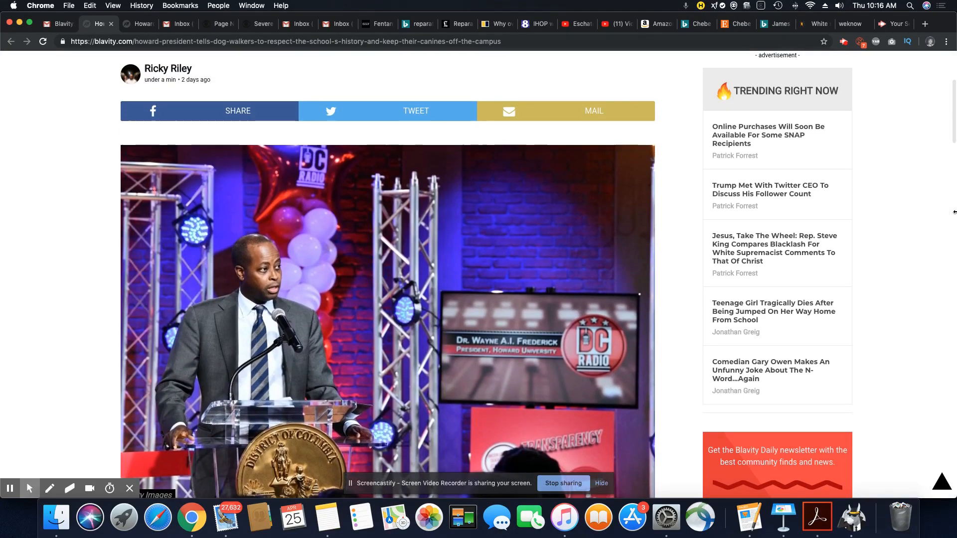
scroll(up, 3)
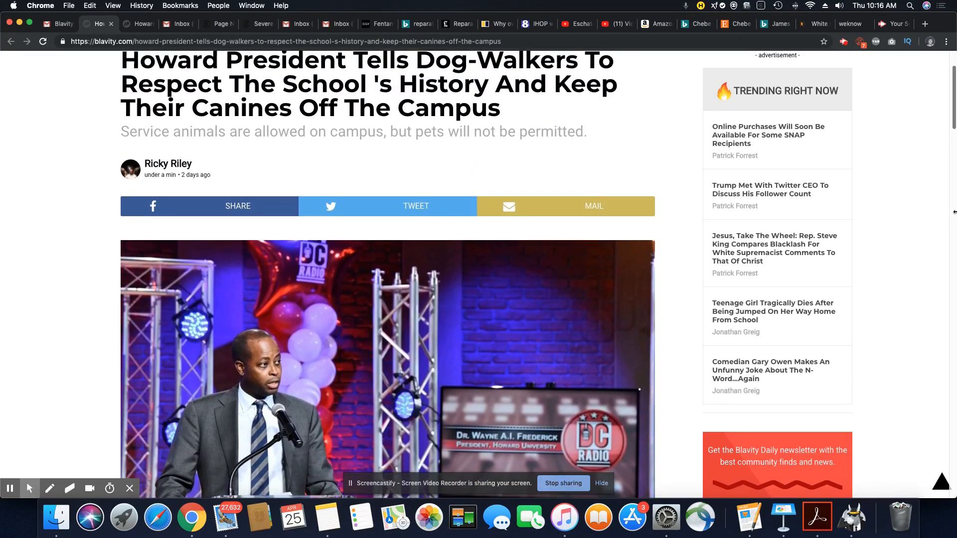
scroll(up, 3)
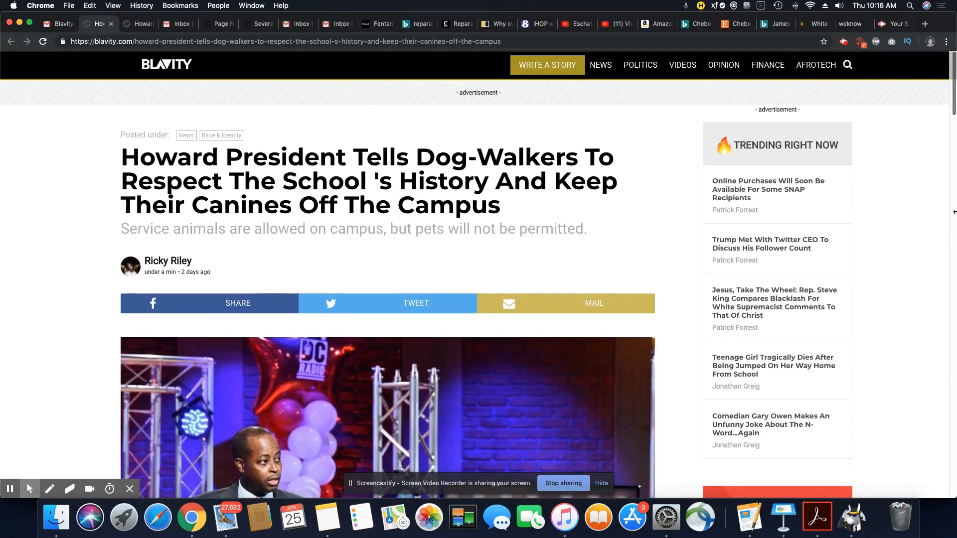